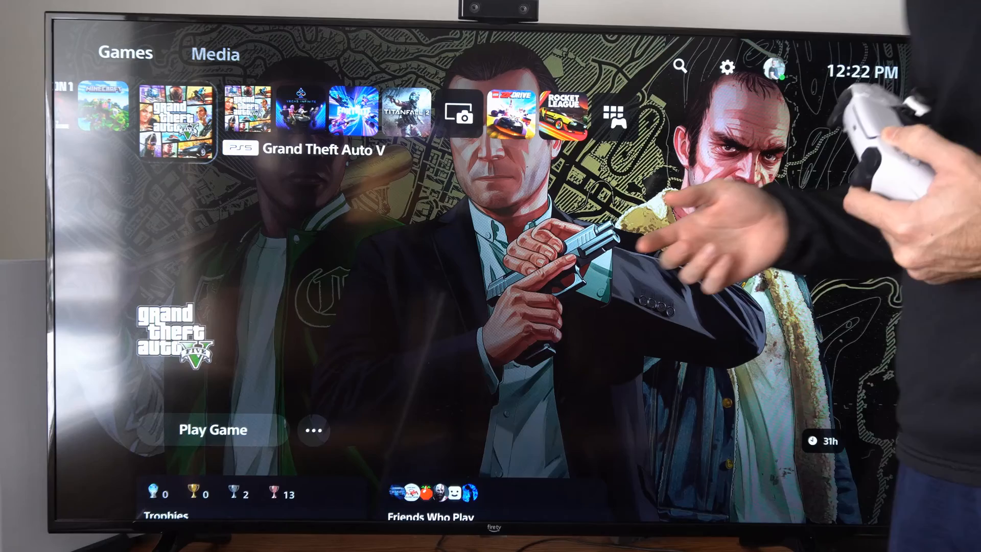
- Bring up the capture menu over the Grand Theft Auto V tile
left_click(459, 114)
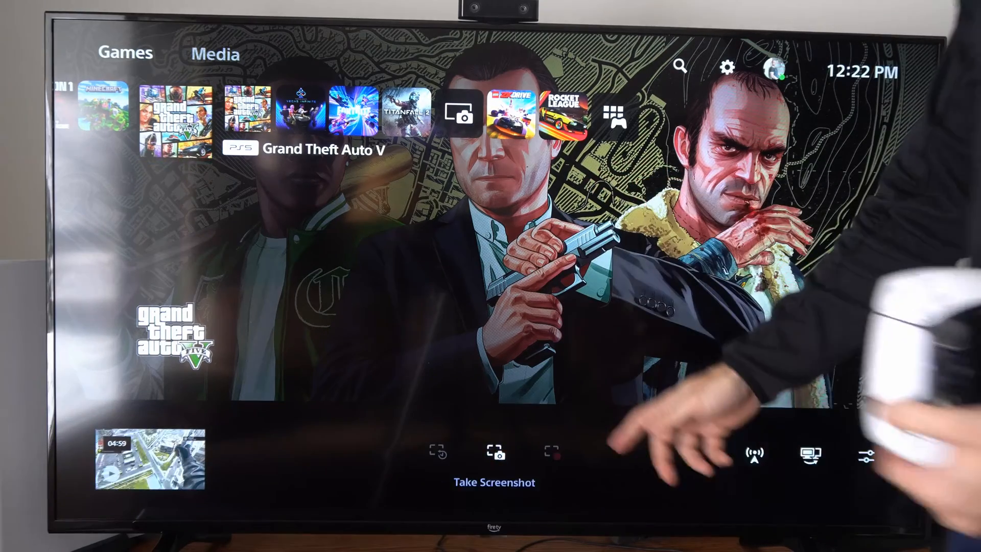
- Review the capture options' audio choices, including mic and party audio
left_click(867, 453)
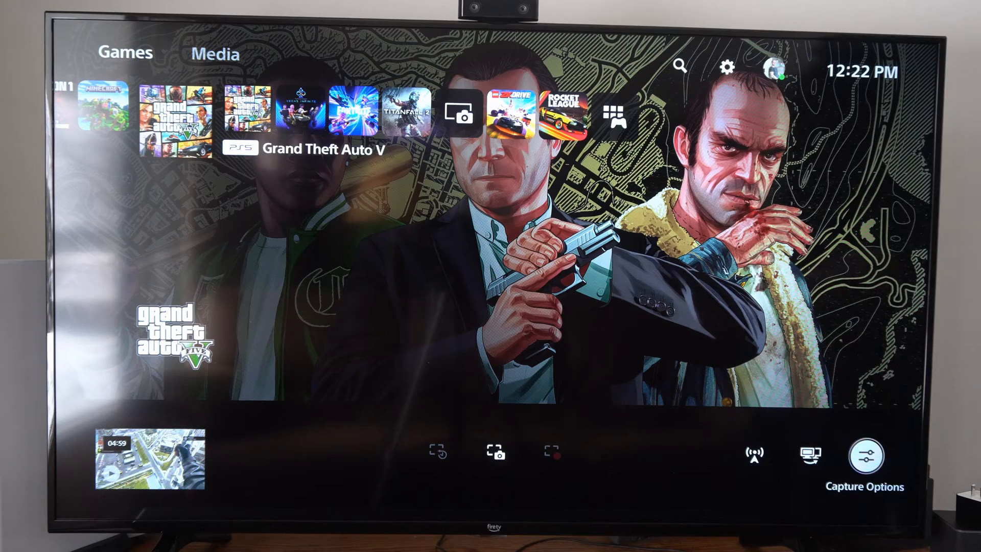
left_click(866, 455)
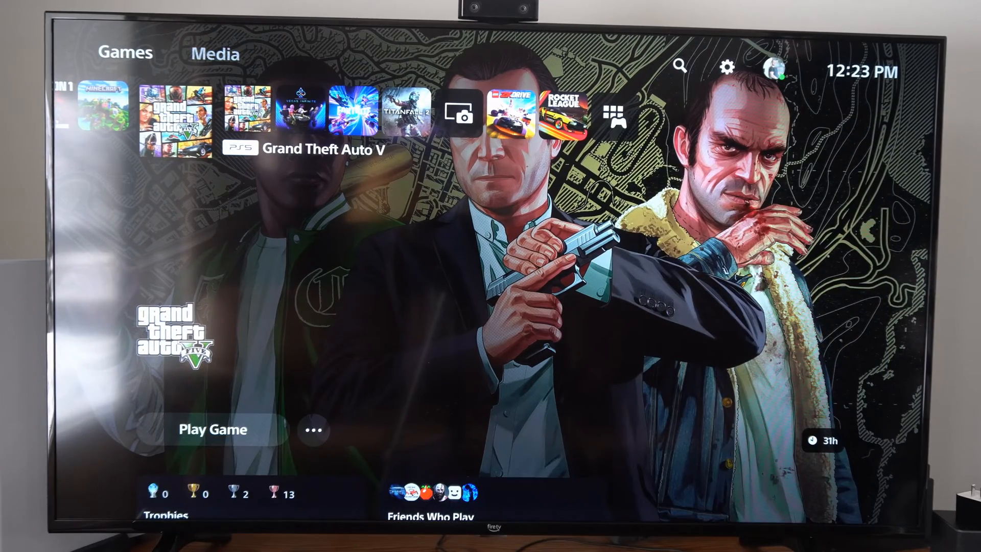
- Enter the console Settings and scroll down through the list
left_click(726, 67)
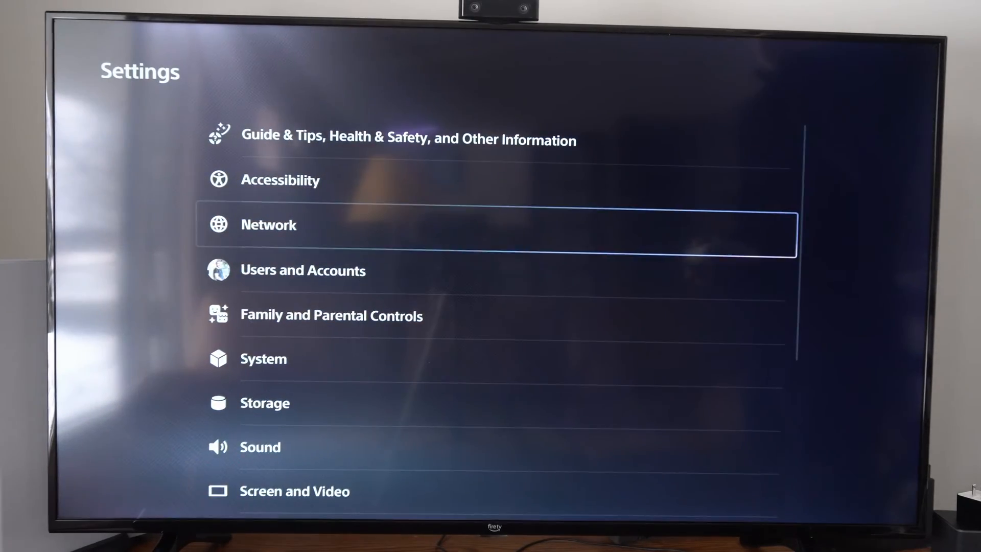
scroll("down", 3)
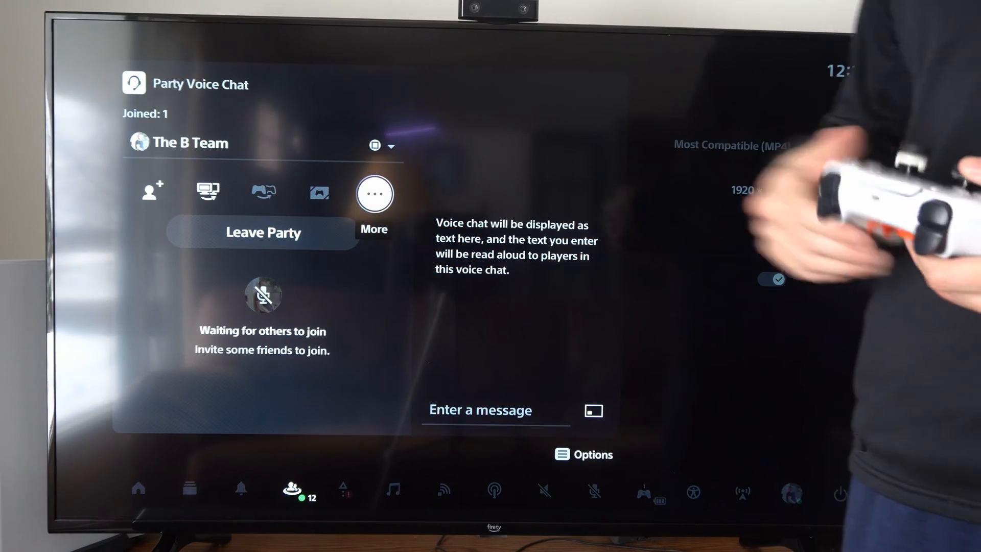
- In Voice Chat Settings, set Share Your Voice to Allow
left_click(374, 193)
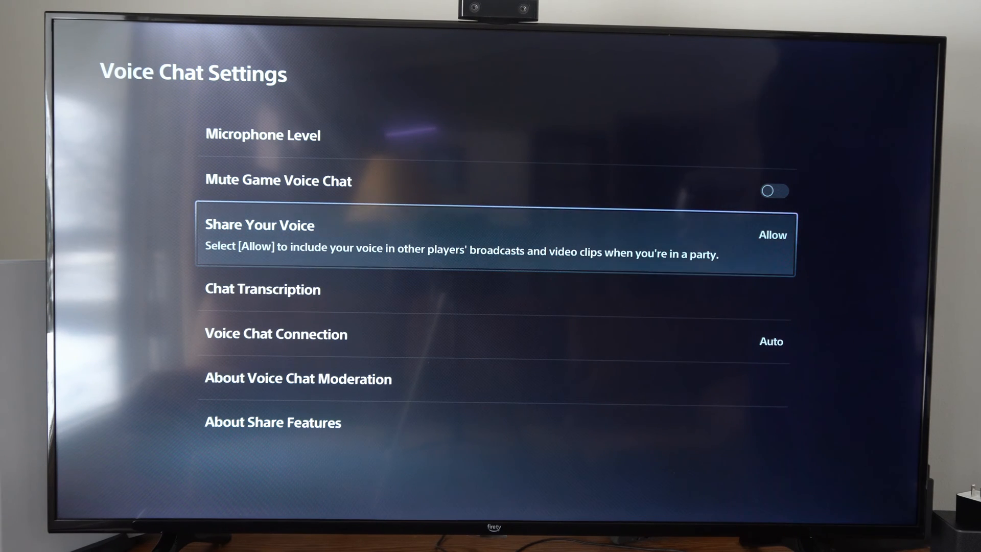
left_click(772, 235)
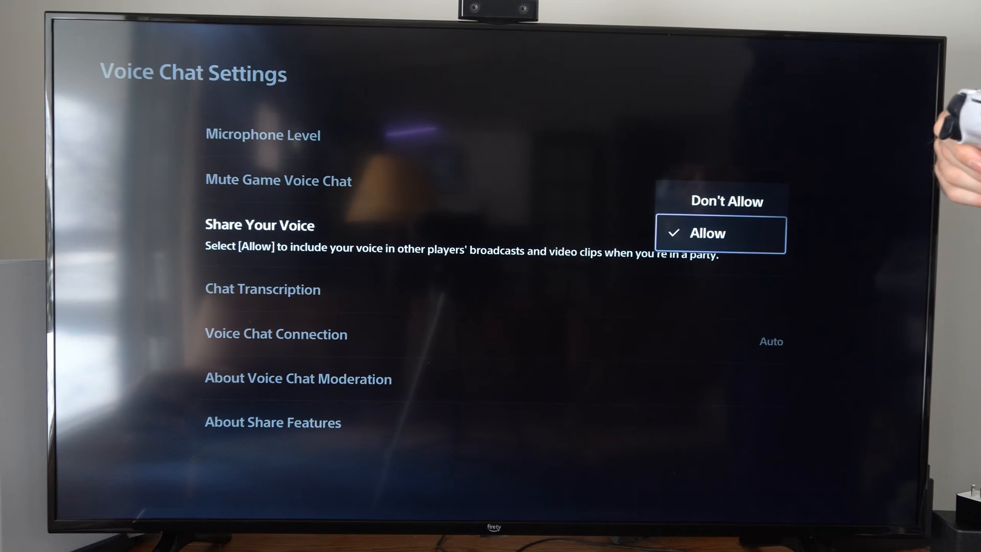